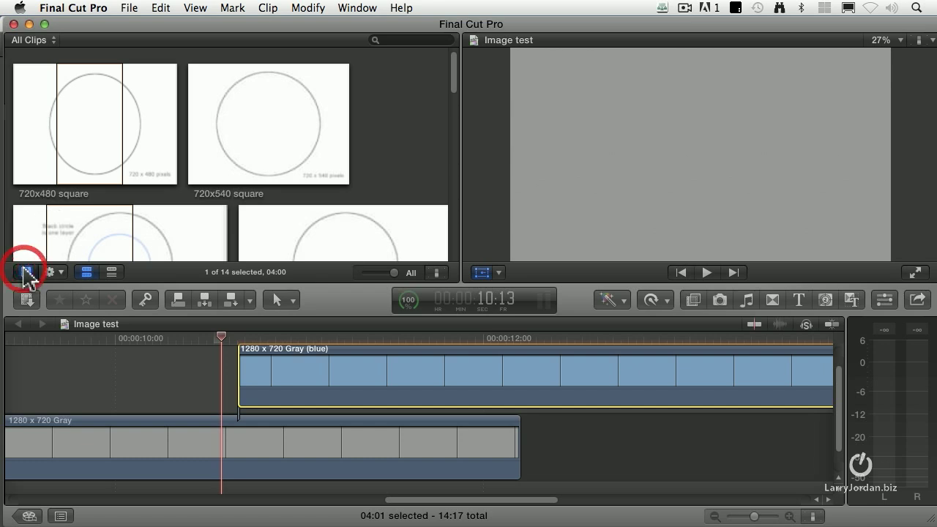
# - Show the event library, open the Vint Cerf event, and scroll to the Simplify clip
pyautogui.click(26, 272)
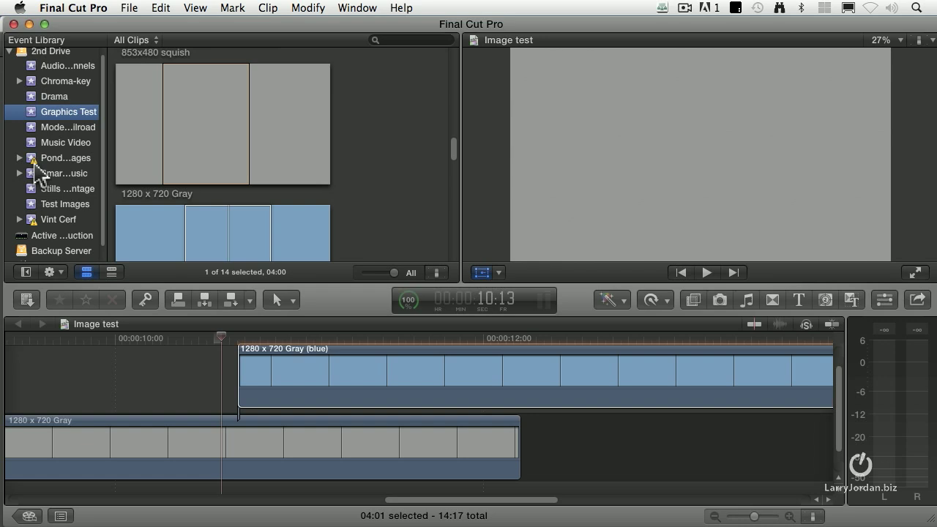
pyautogui.click(57, 219)
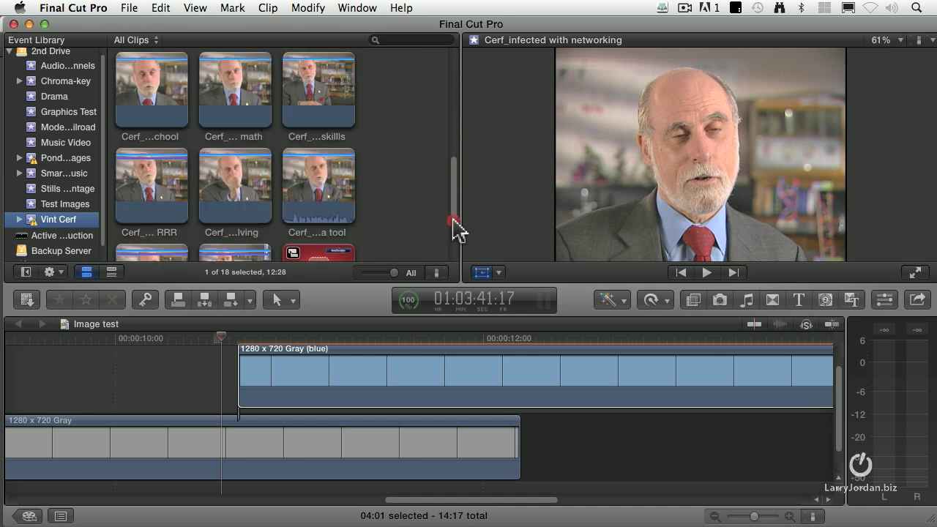
pyautogui.scroll(-3)
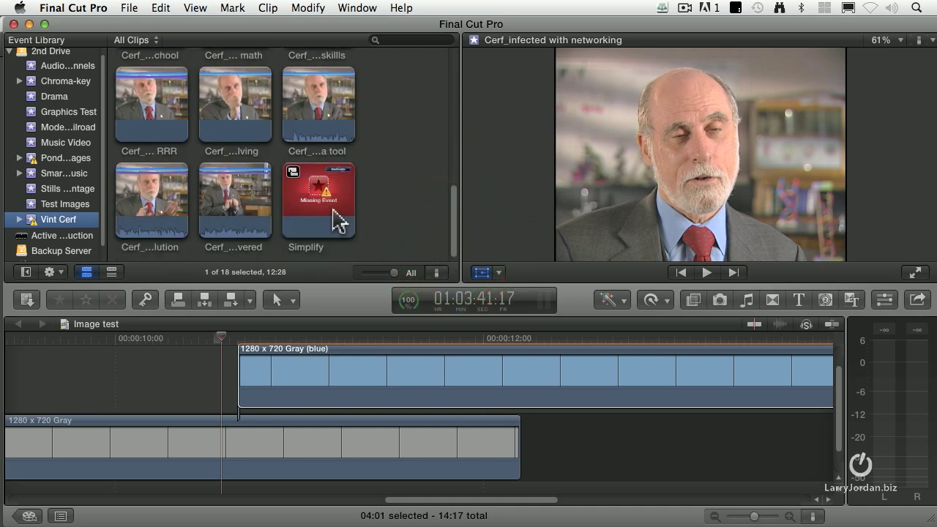
# - Select the first Cerf interview clip in the top row
pyautogui.click(318, 200)
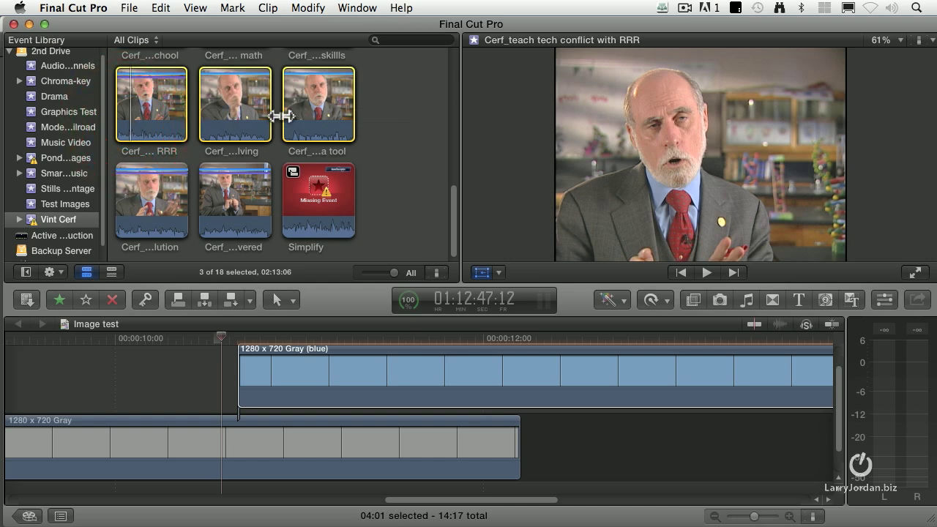
pyautogui.moveTo(102, 28)
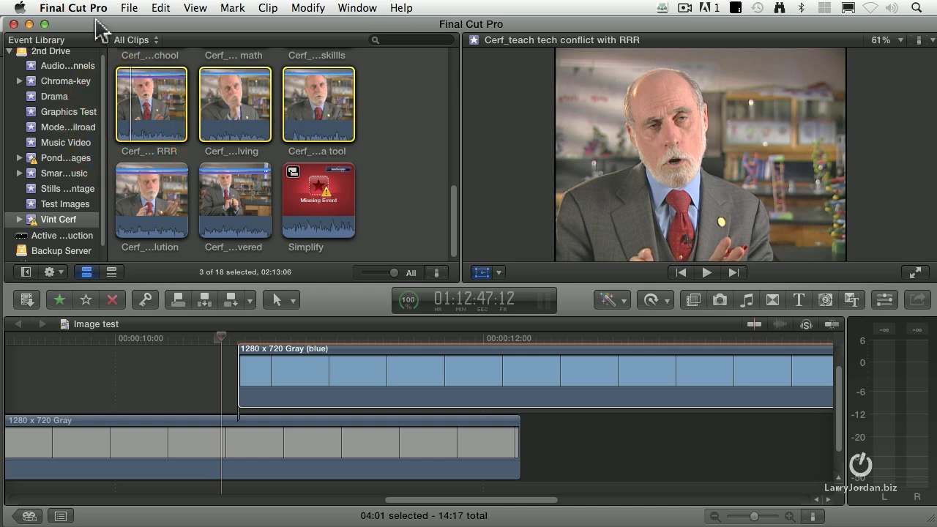
# - Choose Relink Event Files from the File menu
pyautogui.click(129, 8)
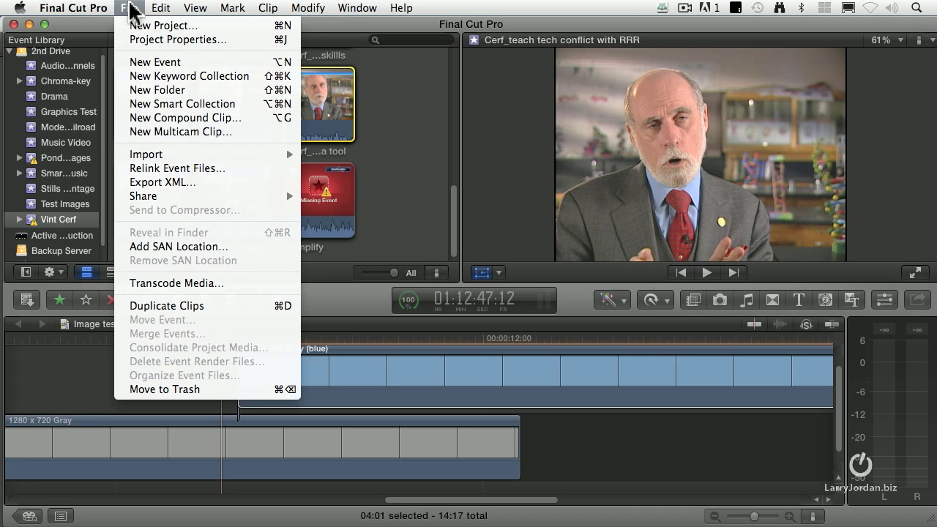
pyautogui.moveTo(177, 168)
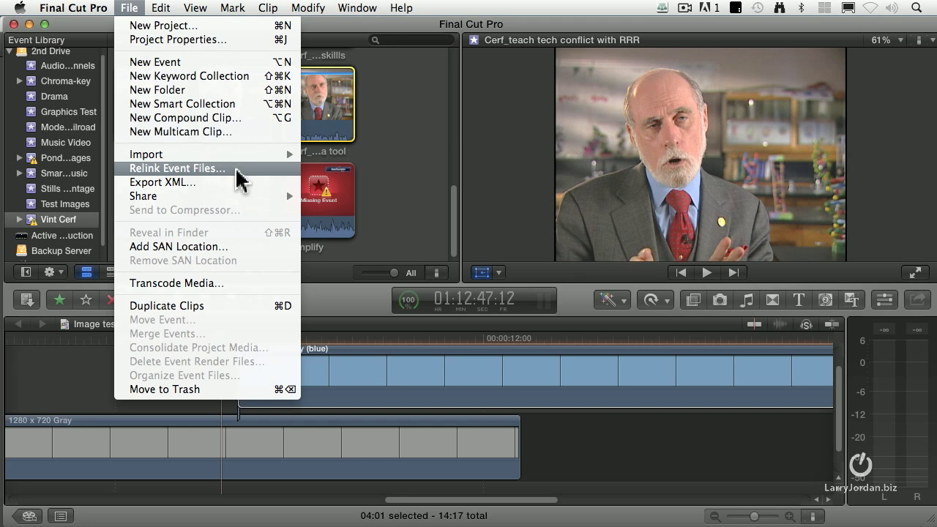
pyautogui.moveTo(435, 370)
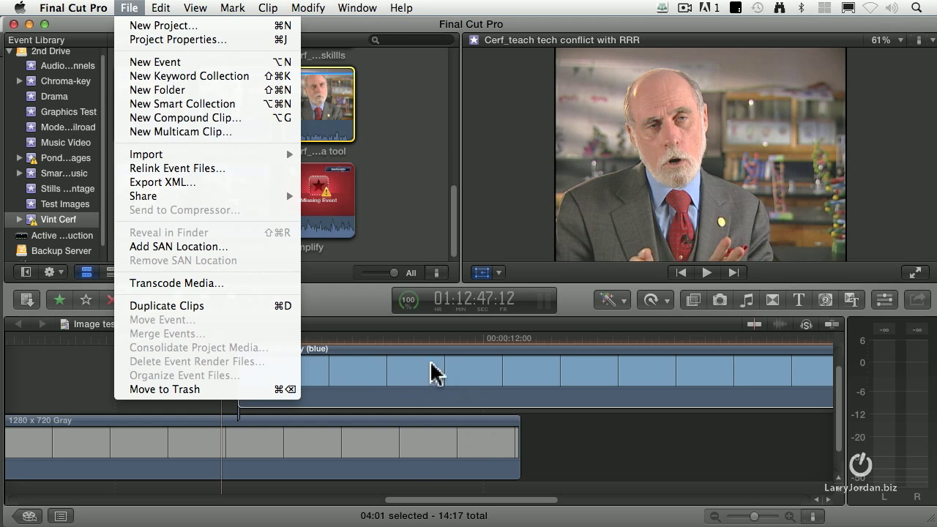
pyautogui.moveTo(176, 169)
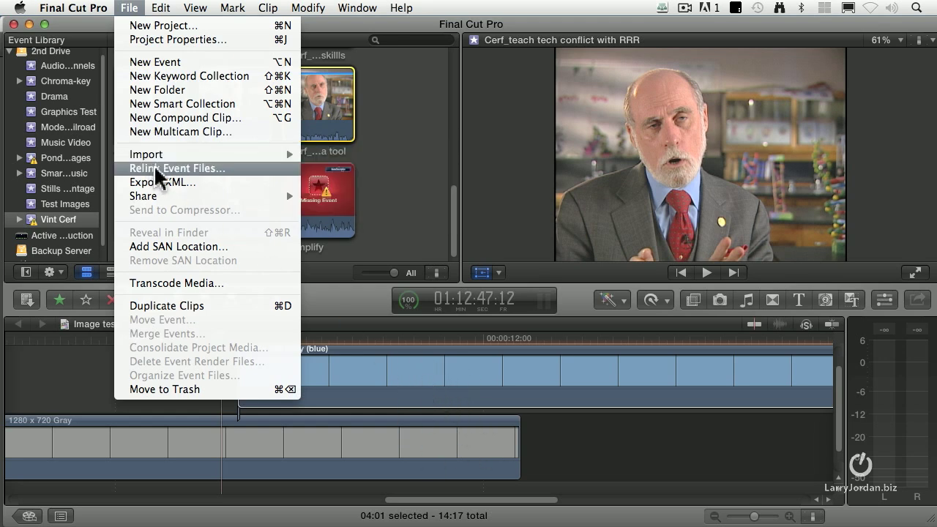
pyautogui.moveTo(233, 180)
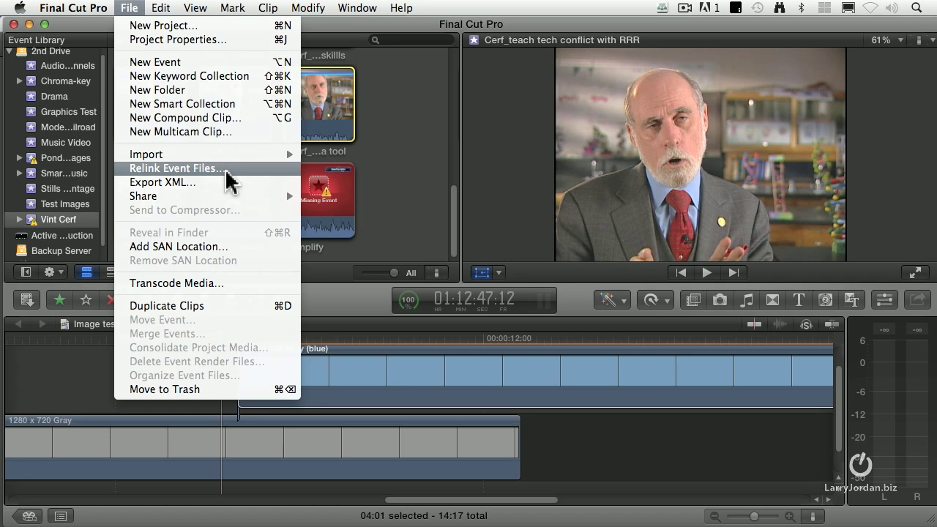
pyautogui.click(175, 168)
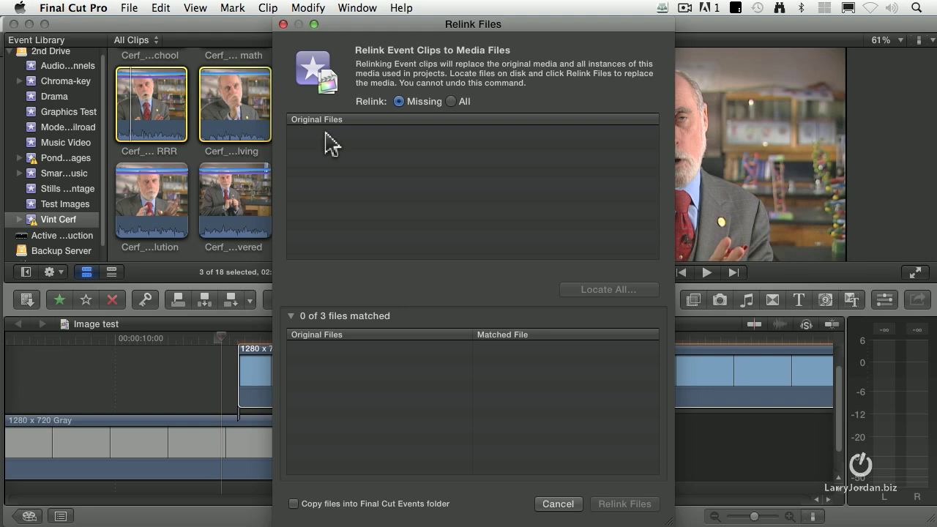
pyautogui.moveTo(375, 148)
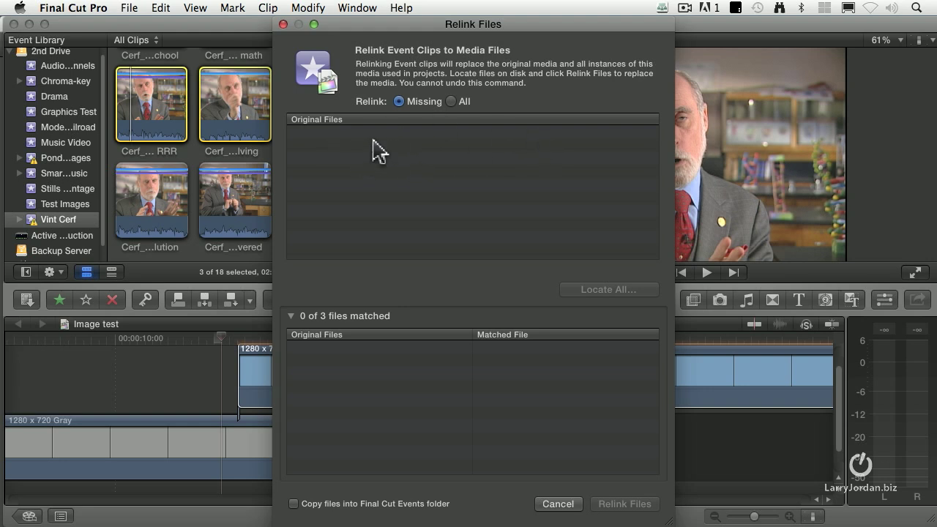
pyautogui.moveTo(610, 300)
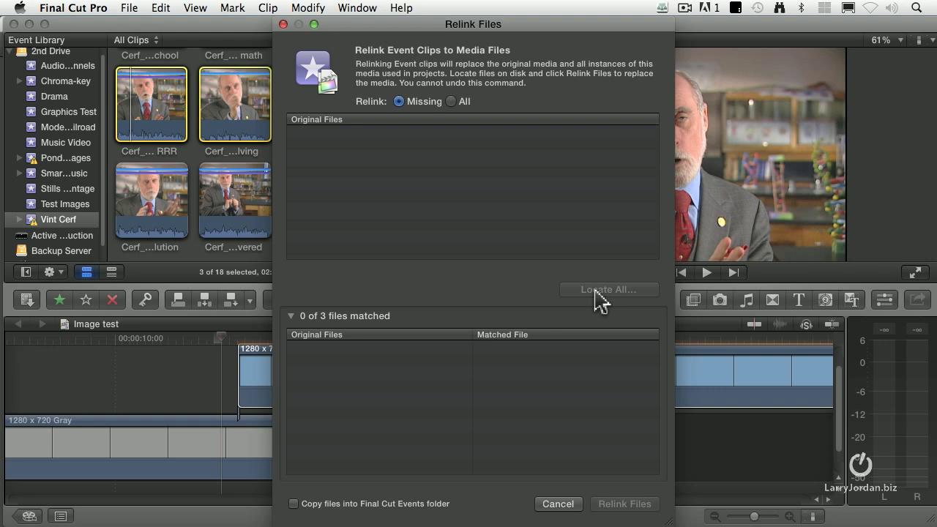
pyautogui.moveTo(447, 391)
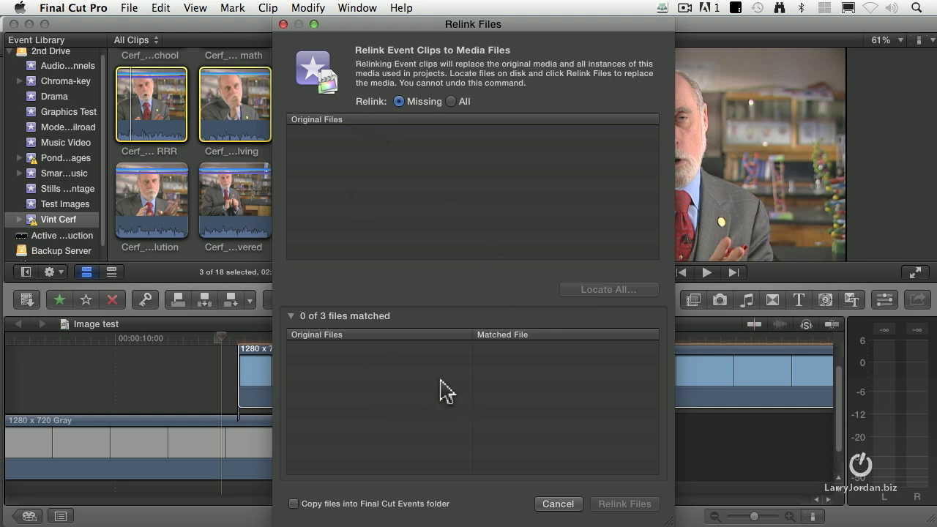
pyautogui.moveTo(359, 516)
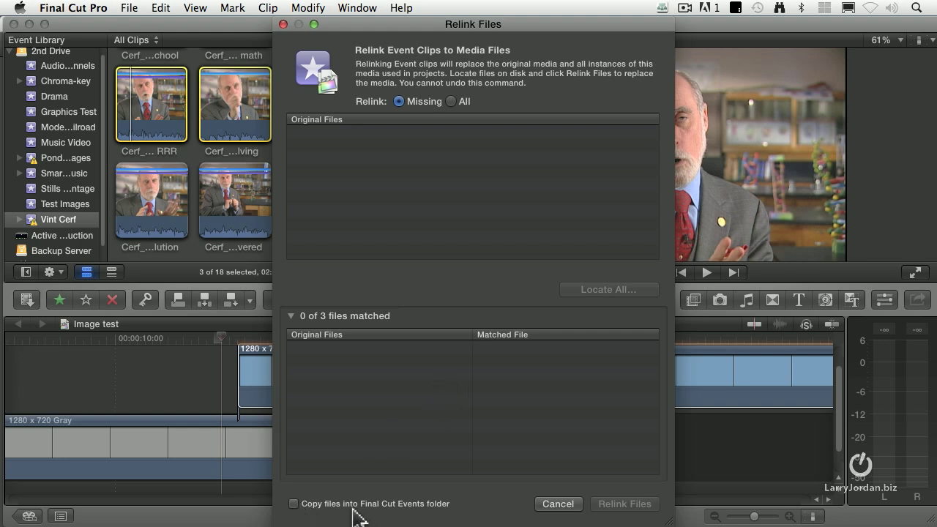
pyautogui.moveTo(395, 516)
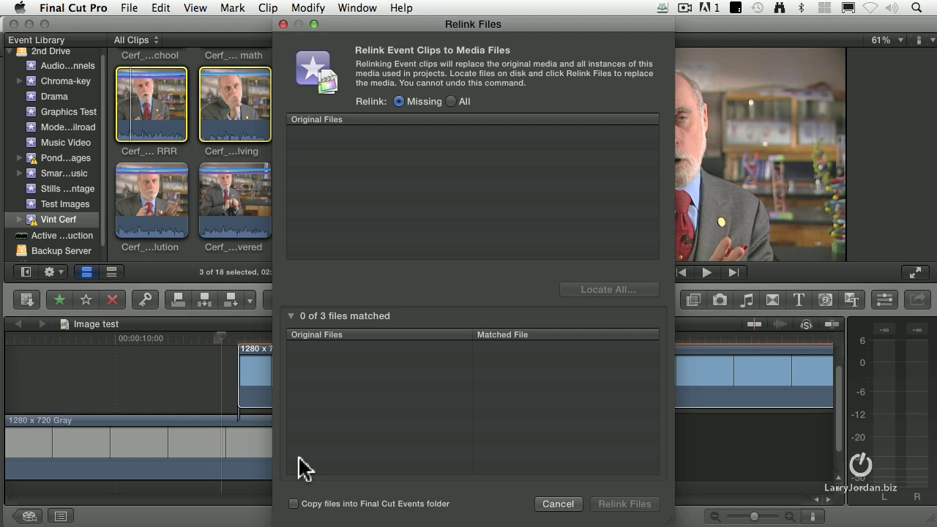
pyautogui.moveTo(505, 448)
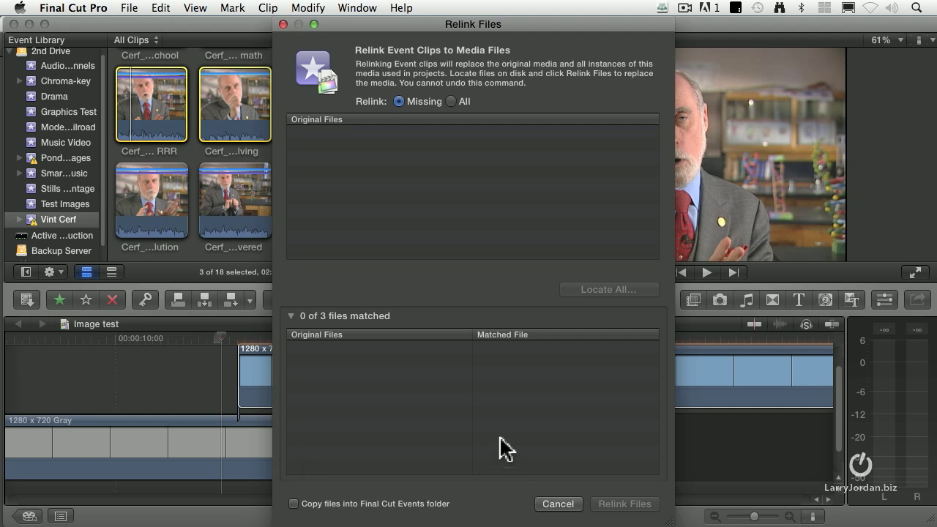
# - Cancel the Relink Files dialog with 0 of 3 files matched
pyautogui.click(557, 504)
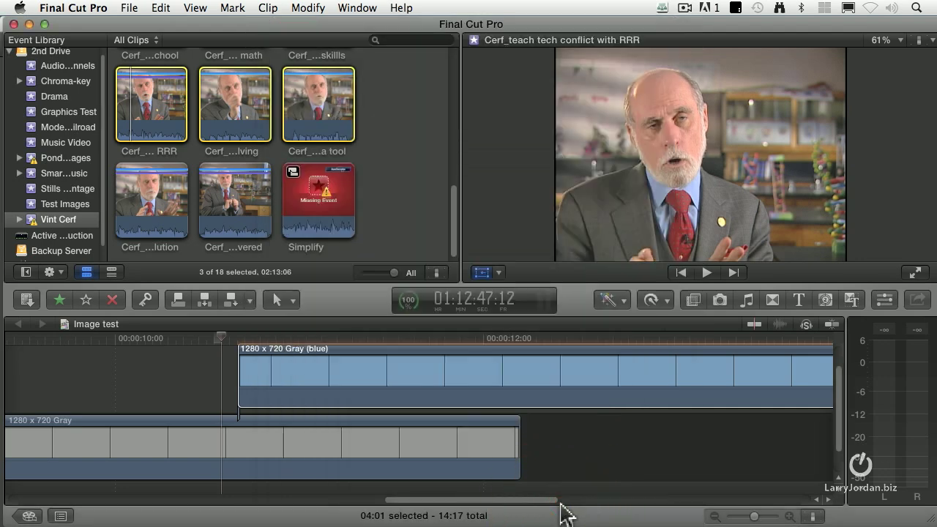